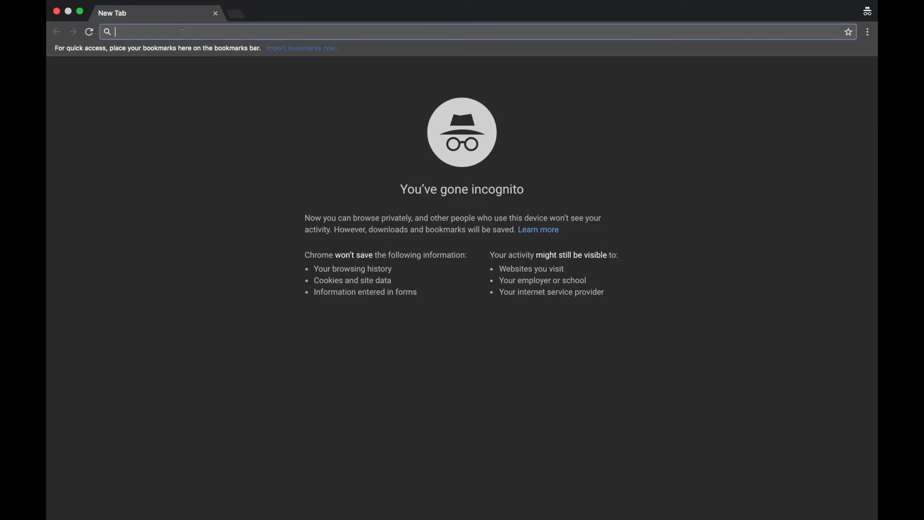
# Step: Go to detroitmi.gov/bseed/eplans, the Electronic Plan Review page for building permits
pyautogui.write('detroitmi.gov/bsee')
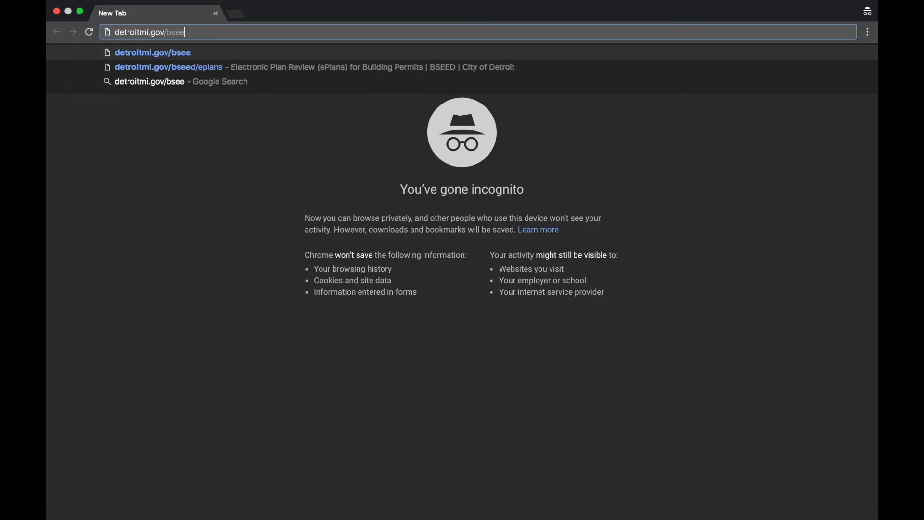
pyautogui.click(168, 67)
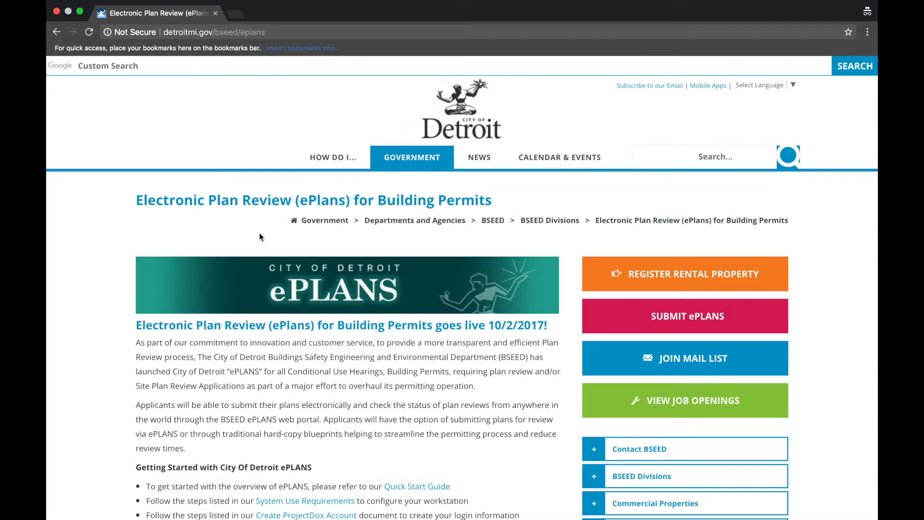
# Step: Scroll down the ePlans page and follow LOGIN TO ePLANS to the ProjectDox login
pyautogui.scroll(-3)
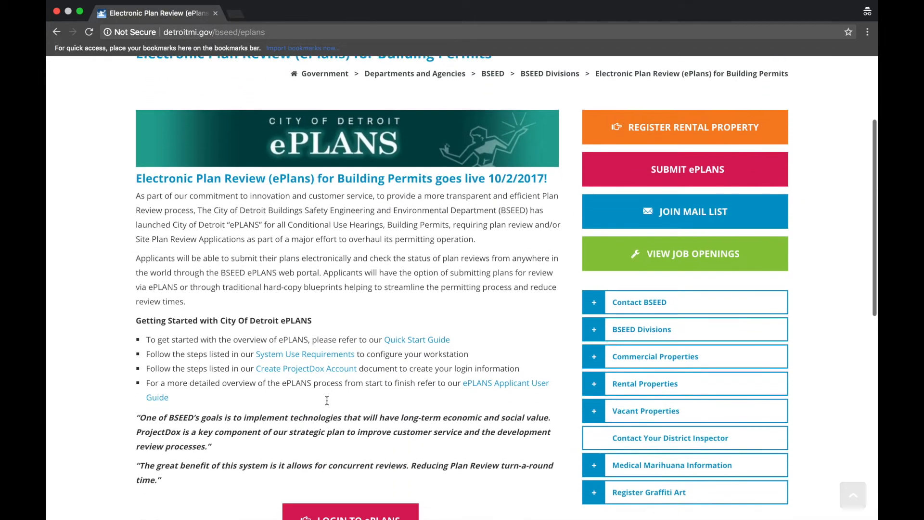
pyautogui.scroll(-3)
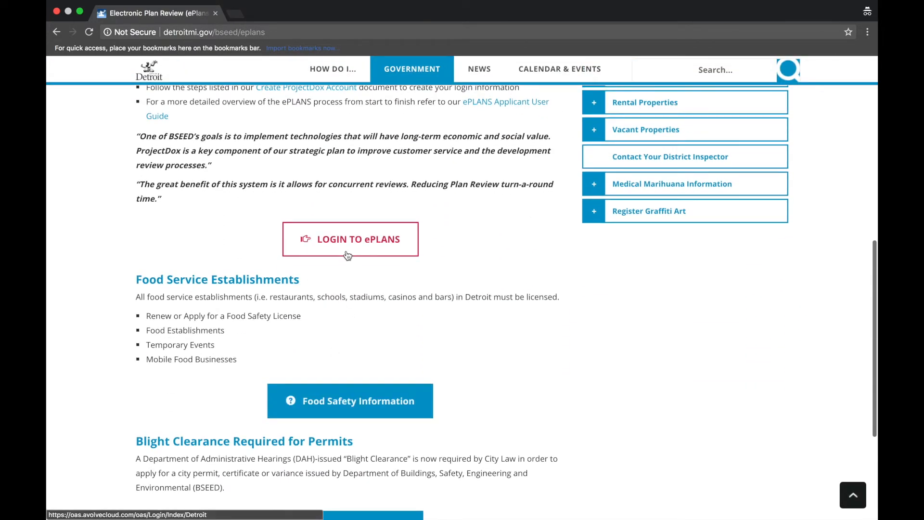
pyautogui.click(350, 239)
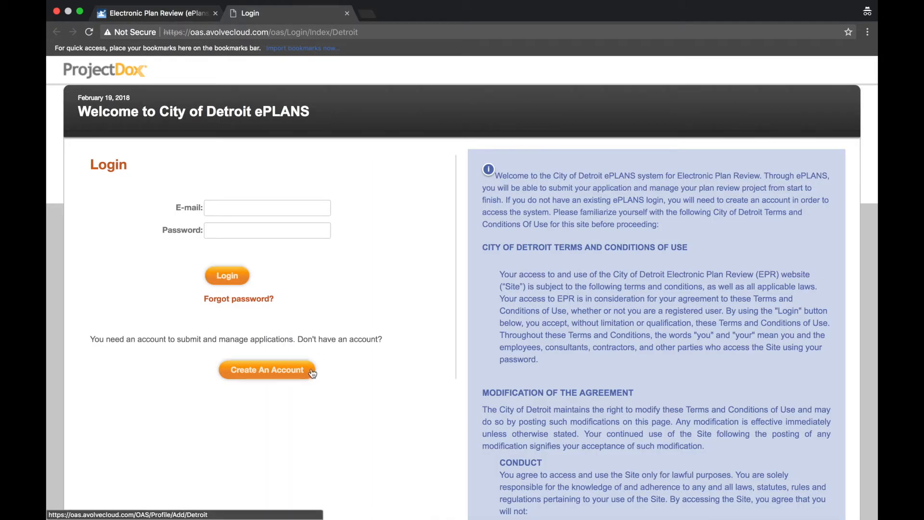
pyautogui.click(266, 370)
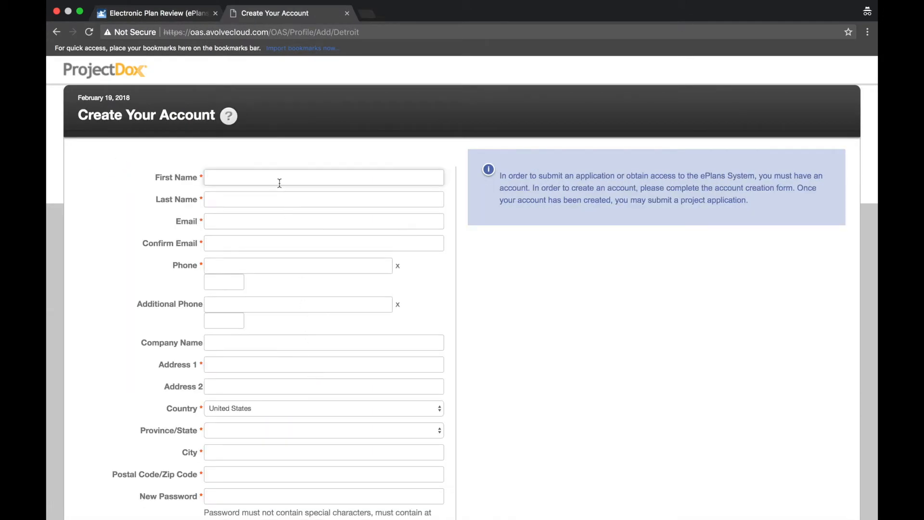
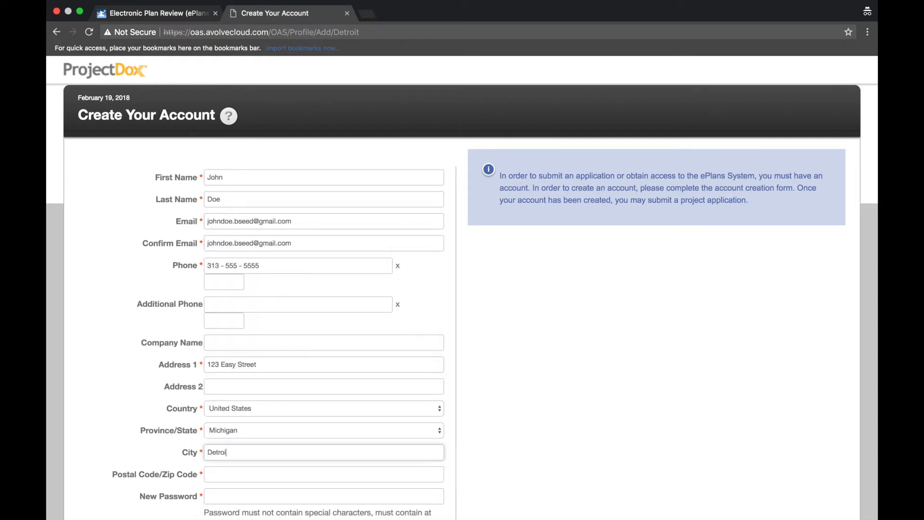
pyautogui.scroll(-3)
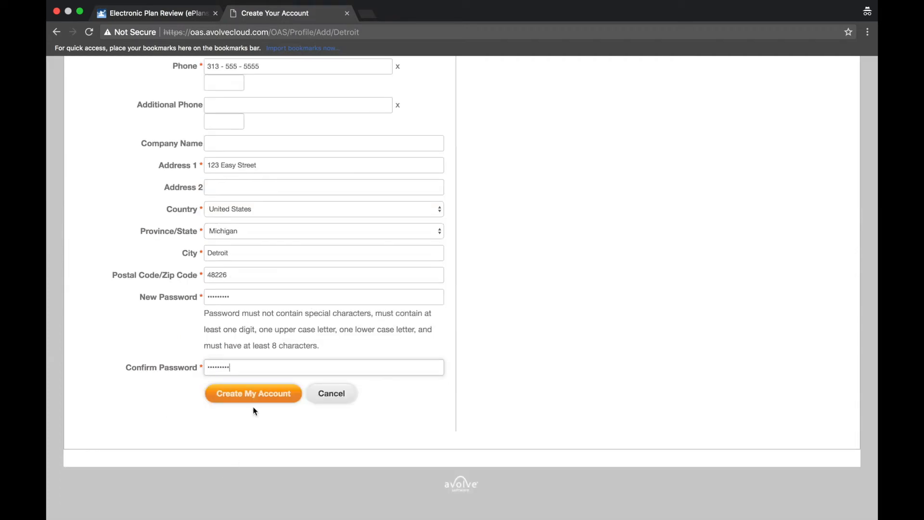
pyautogui.click(253, 393)
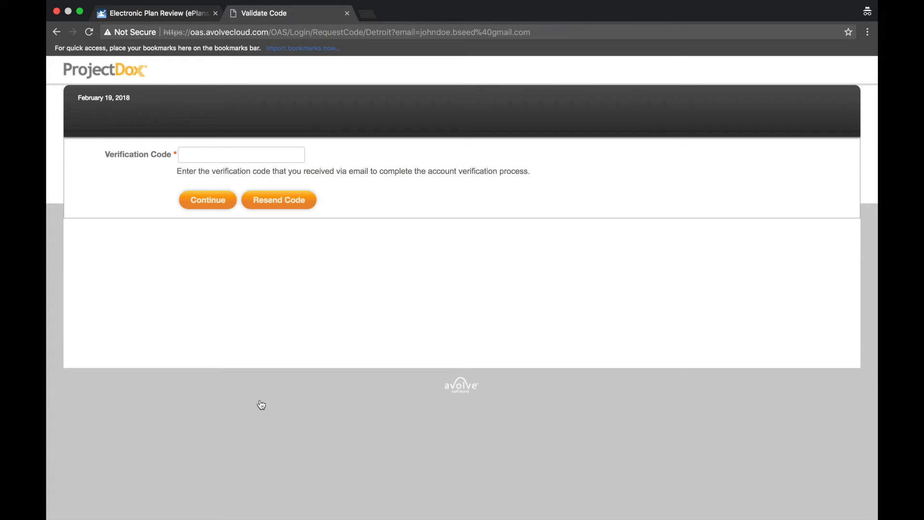
# Step: Read the verification code in the Welcome to Portal email, then return to the Validate Code page
pyautogui.click(156, 13)
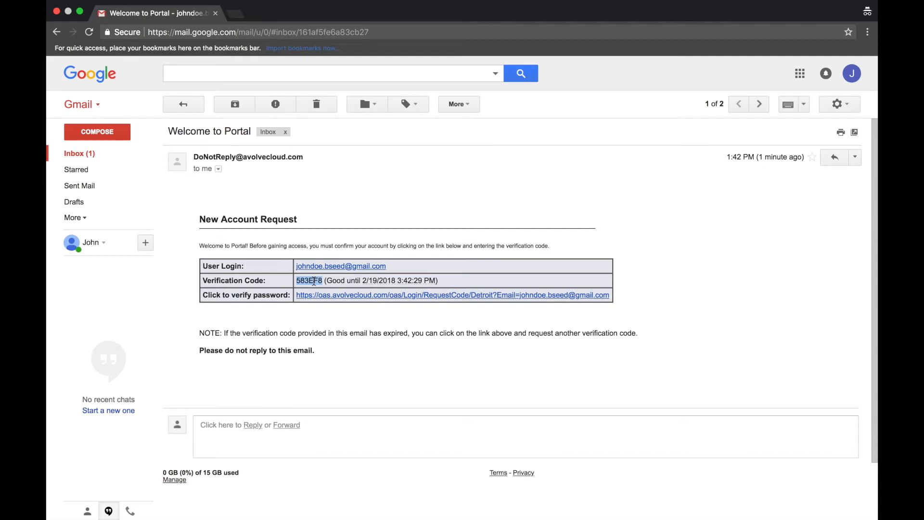
pyautogui.click(452, 295)
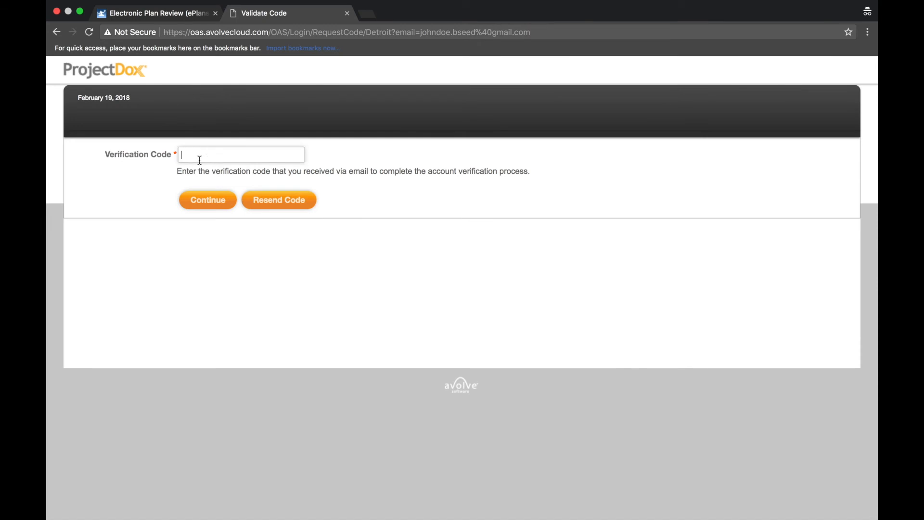
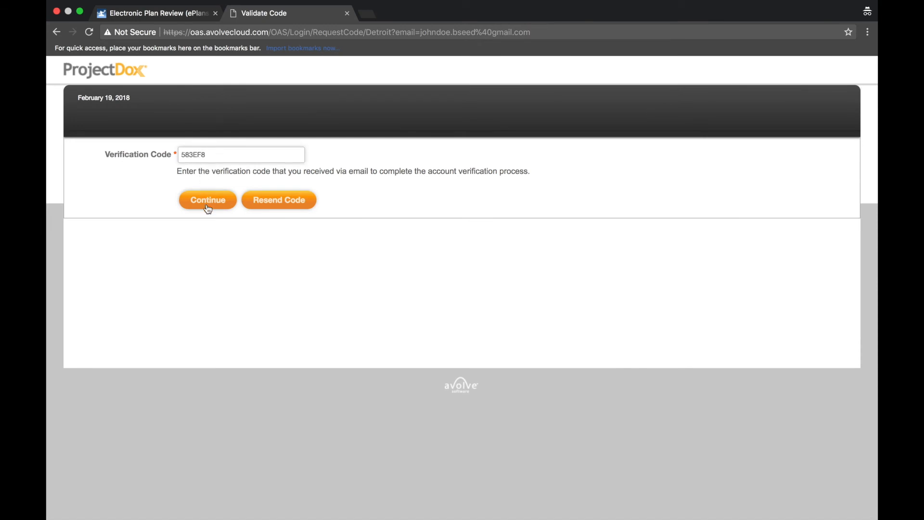
pyautogui.click(208, 199)
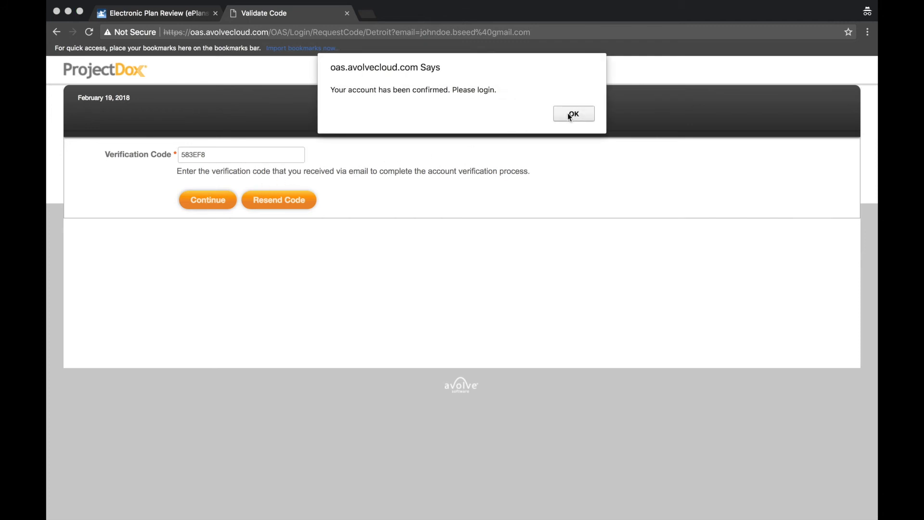
pyautogui.click(573, 113)
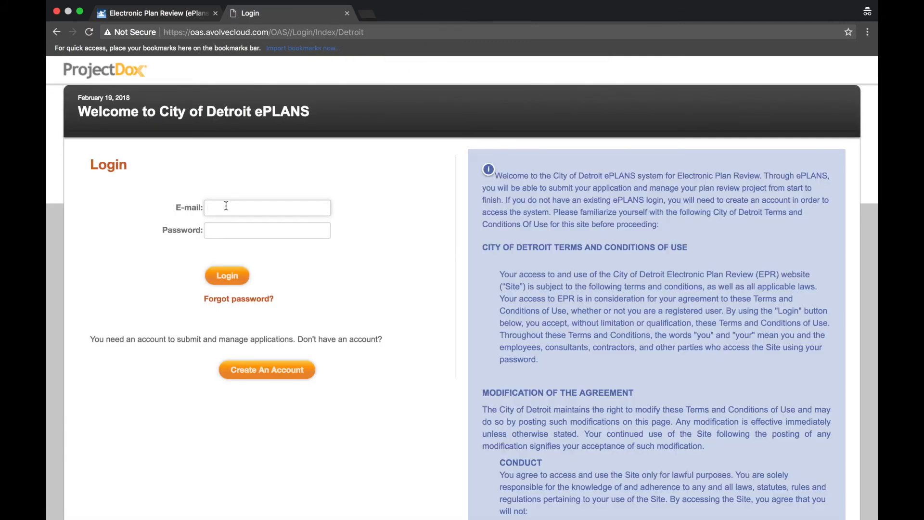
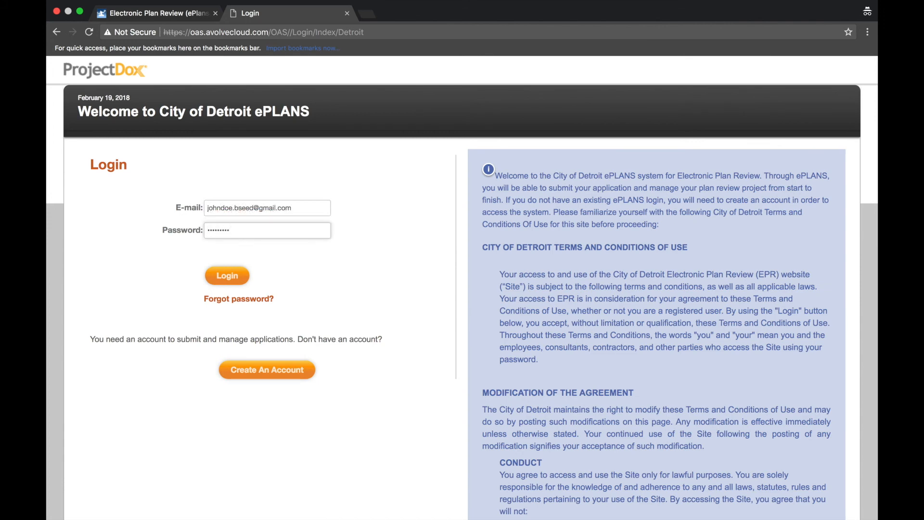
pyautogui.click(226, 275)
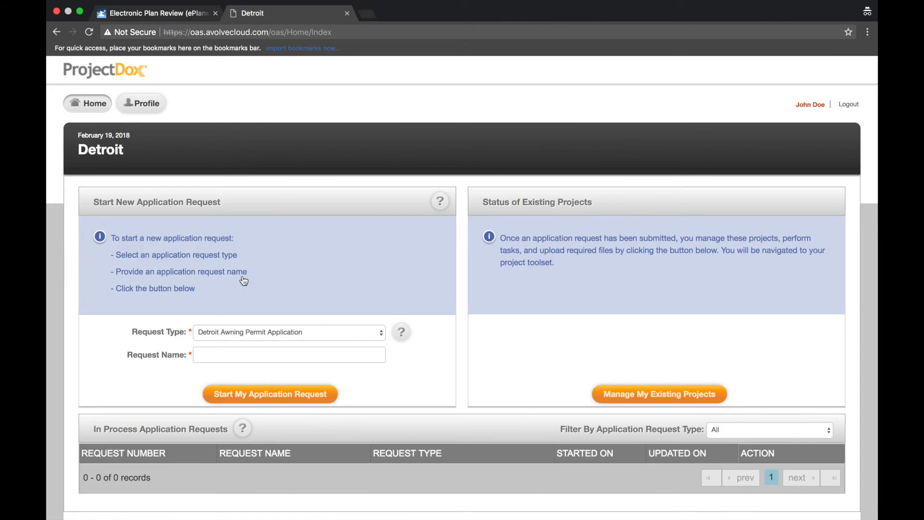